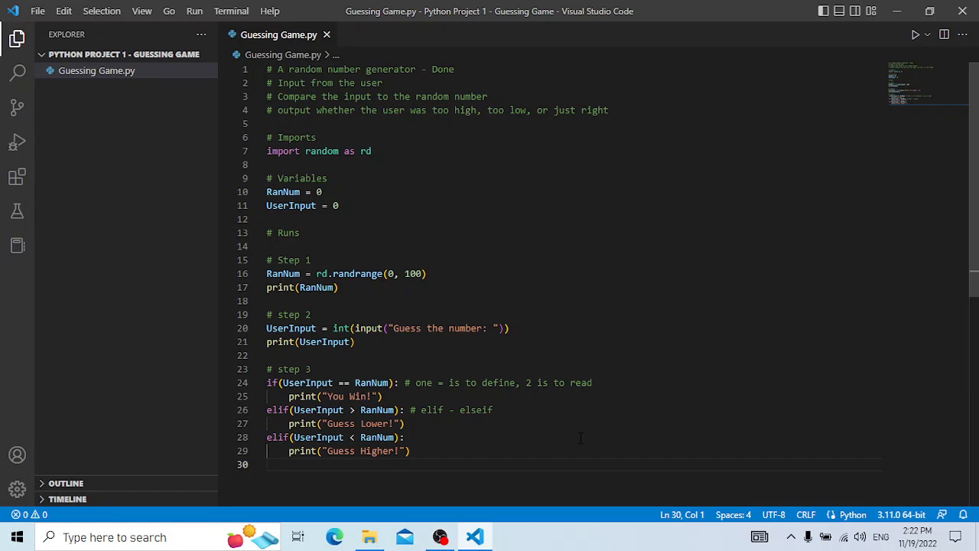
Add the flag line continue_looping = True below the if/elif checks, discarding a half-typed while
{"action": "key", "text": "enter"}
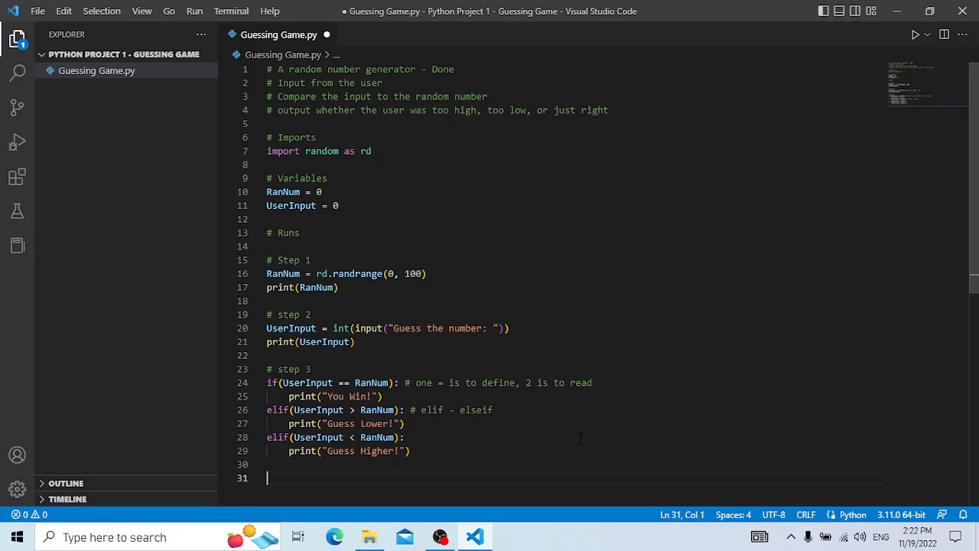
{"action": "type", "text": "whil"}
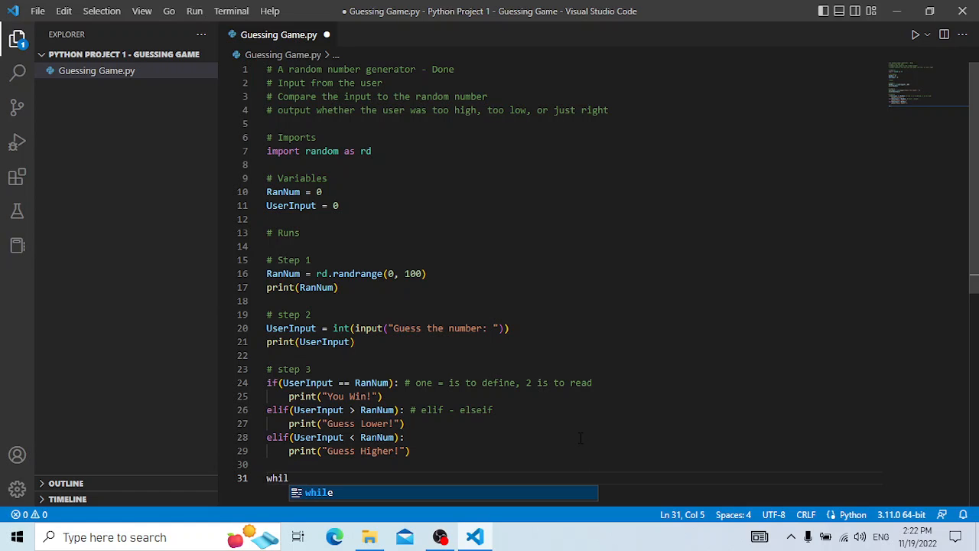
{"action": "type", "text": "e"}
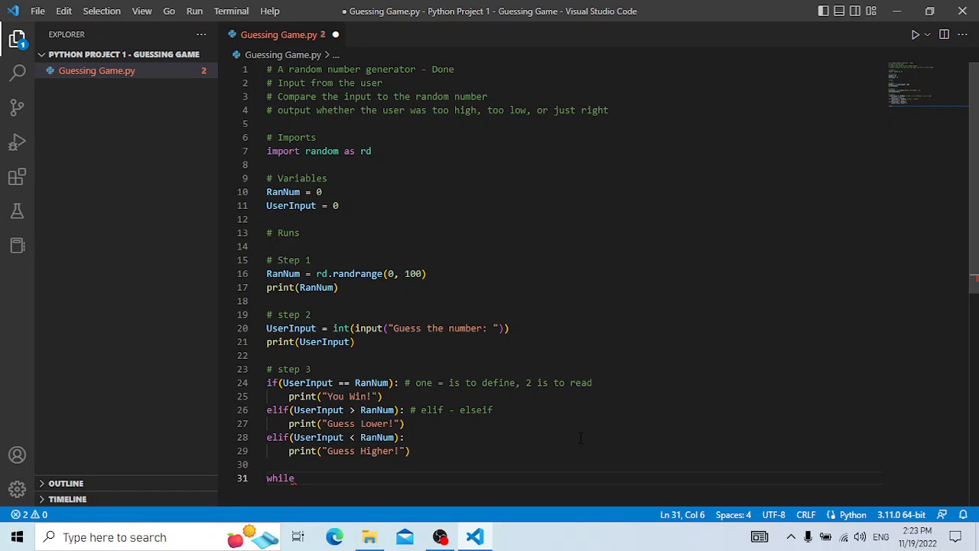
{"action": "type", "text": "()"}
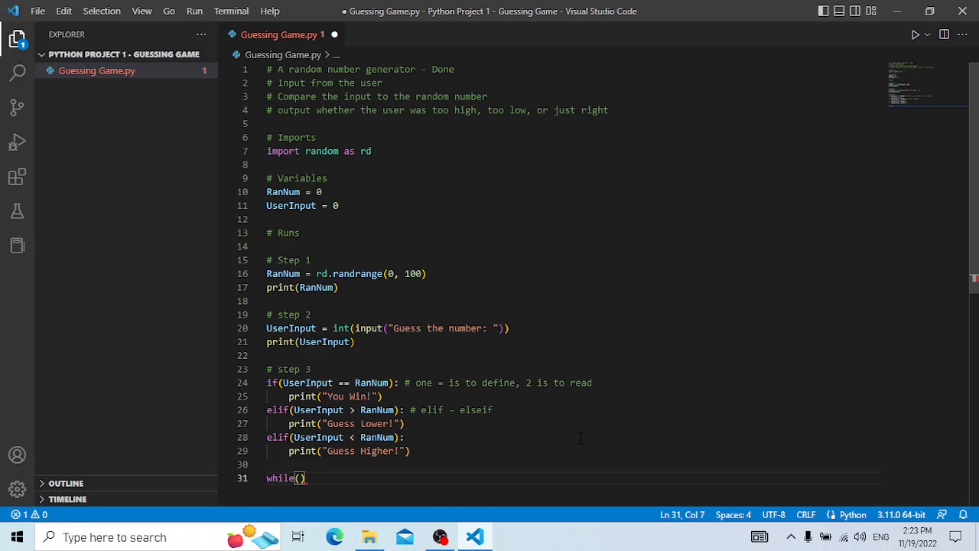
{"action": "key", "text": "Backspace"}
{"action": "type", "text": "c"}
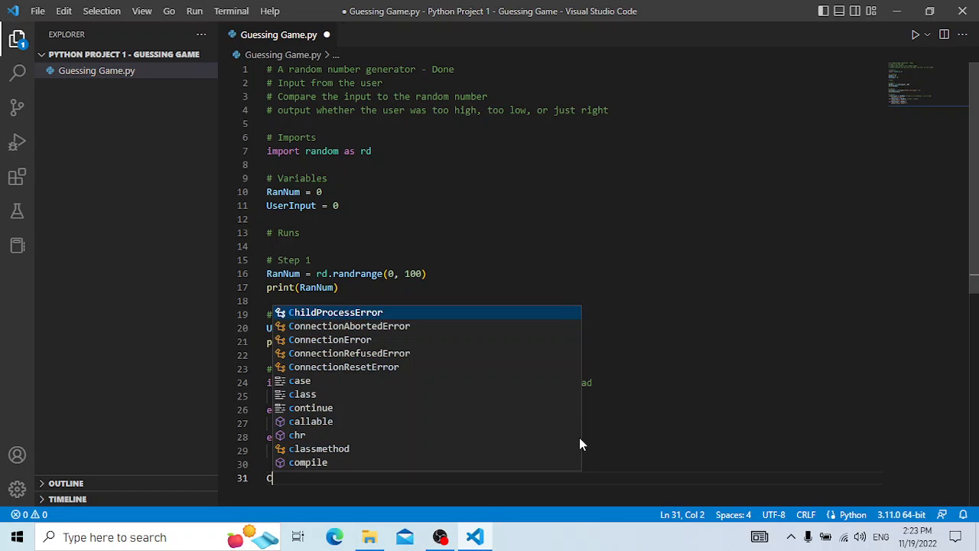
{"action": "type", "text": "ontinue"}
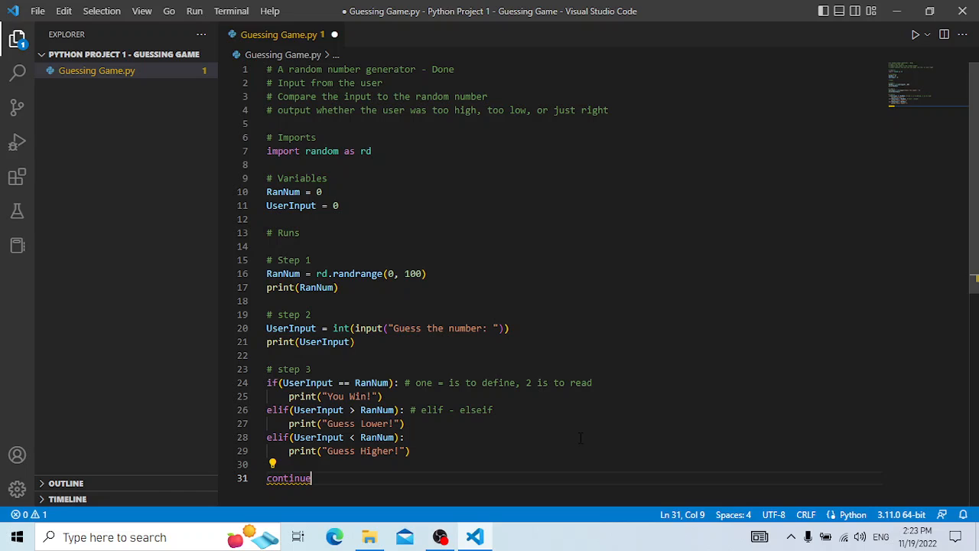
{"action": "type", "text": "_11"}
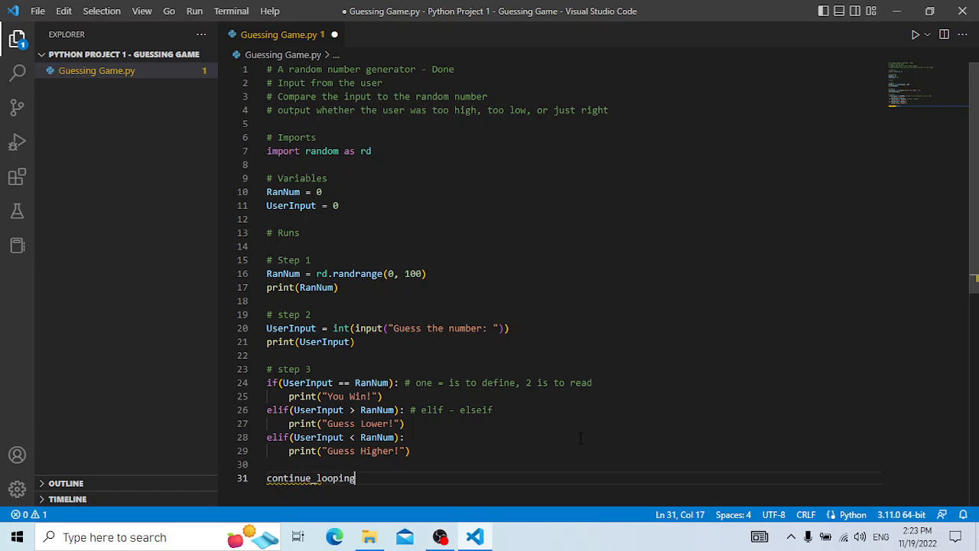
{"action": "type", "text": "()"}
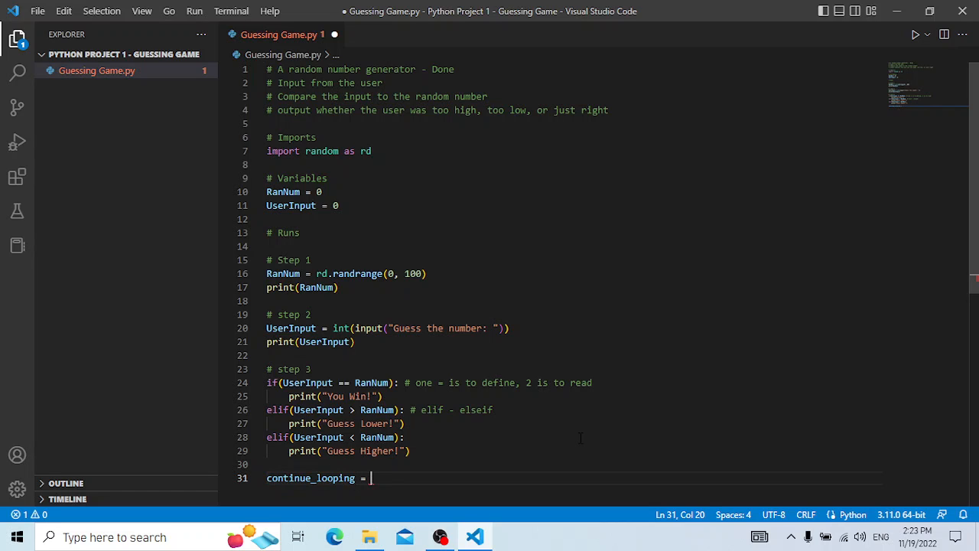
{"action": "type", "text": "True"}
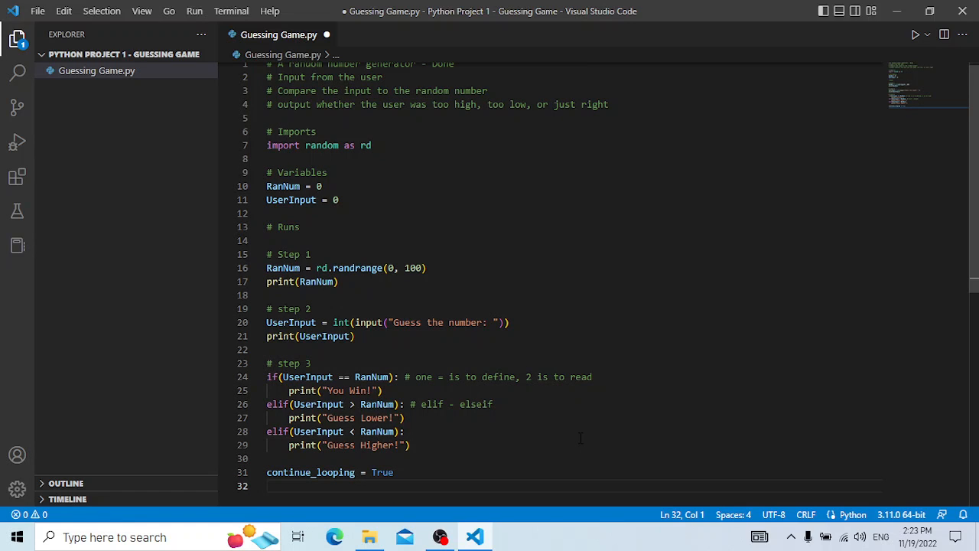
Write the loop header while(continue_looping == True): on the next line
{"action": "type", "text": "while("}
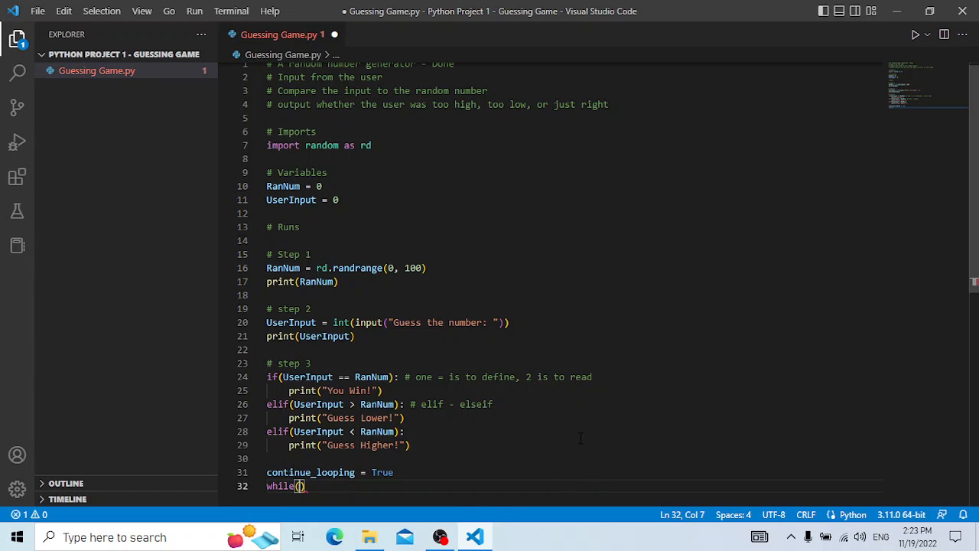
{"action": "type", "text": "Con"}
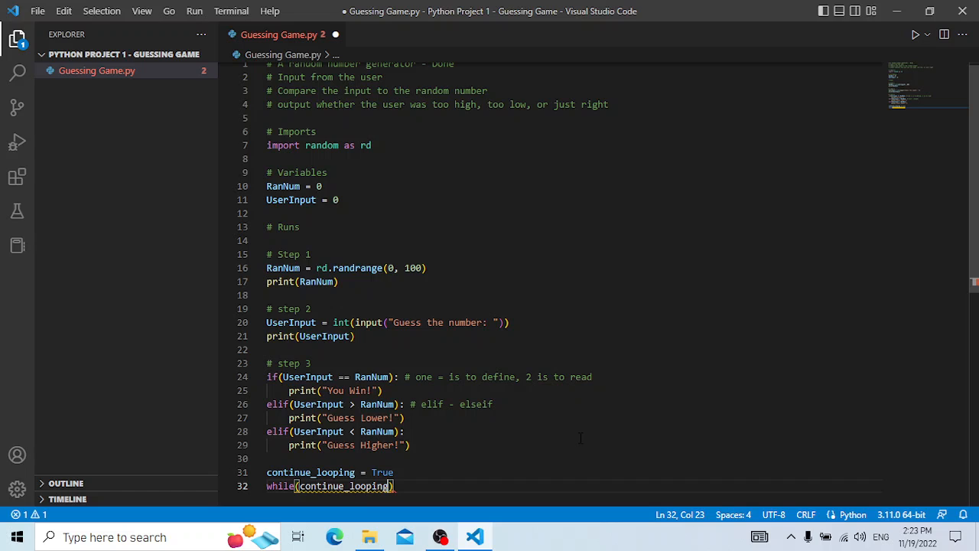
{"action": "type", "text": "=="}
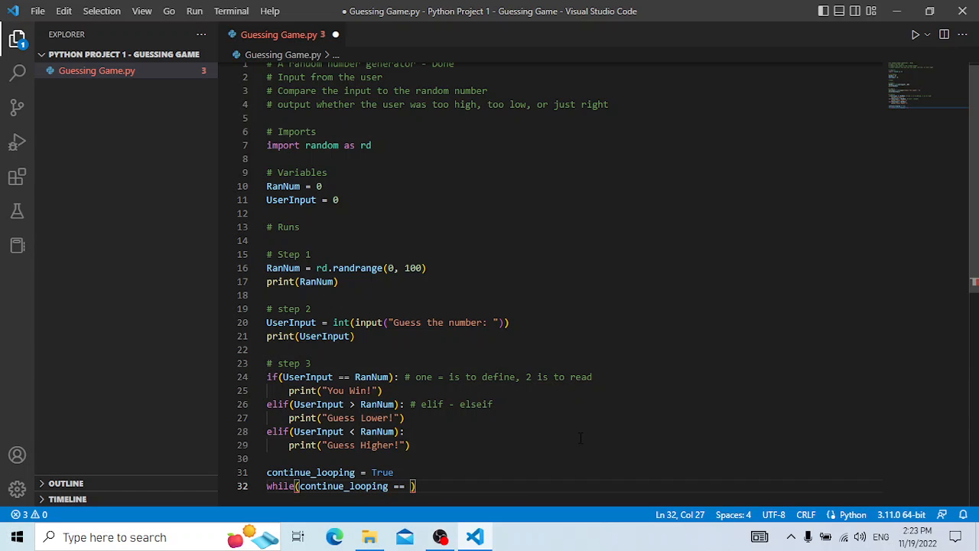
{"action": "type", "text": "True"}
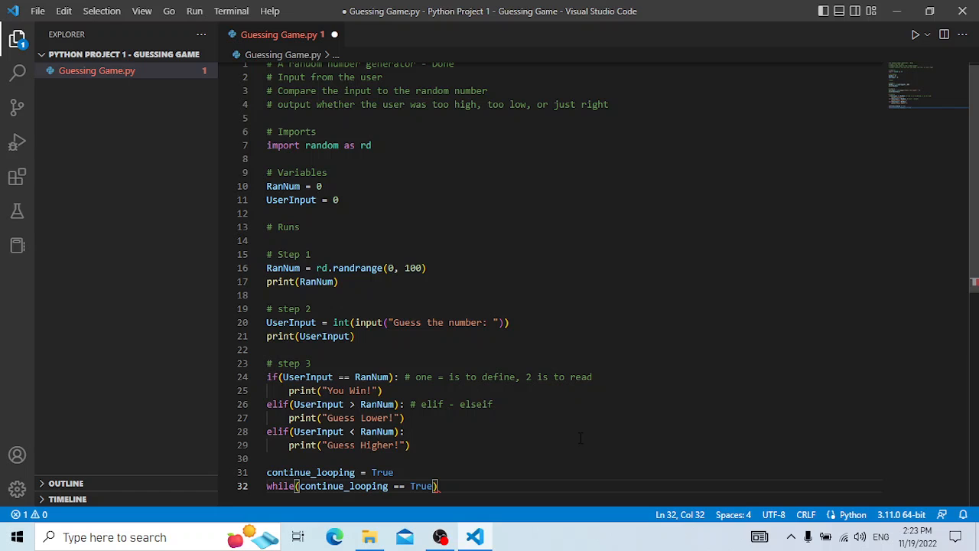
{"action": "type", "text": ":"}
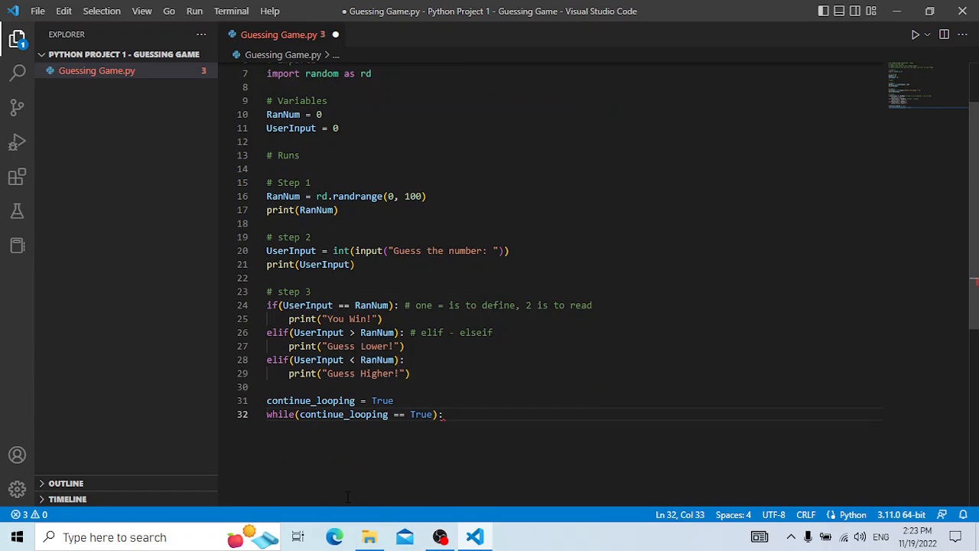
Move the if/elif guess checks below the while line and indent them into the loop
{"action": "scroll", "scroll_direction": "down", "scroll_amount": 3}
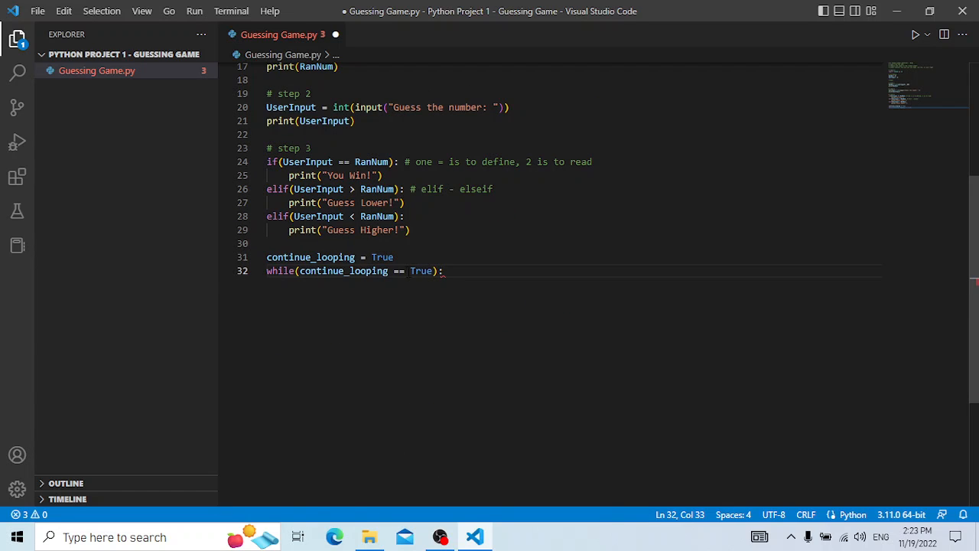
{"action": "left_click", "coordinate": [365, 257]}
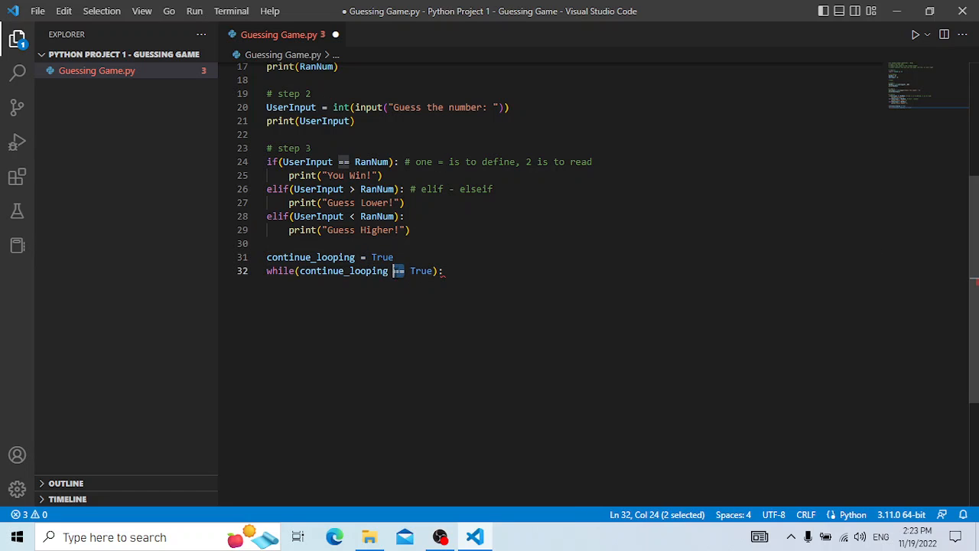
{"action": "left_click", "coordinate": [445, 271]}
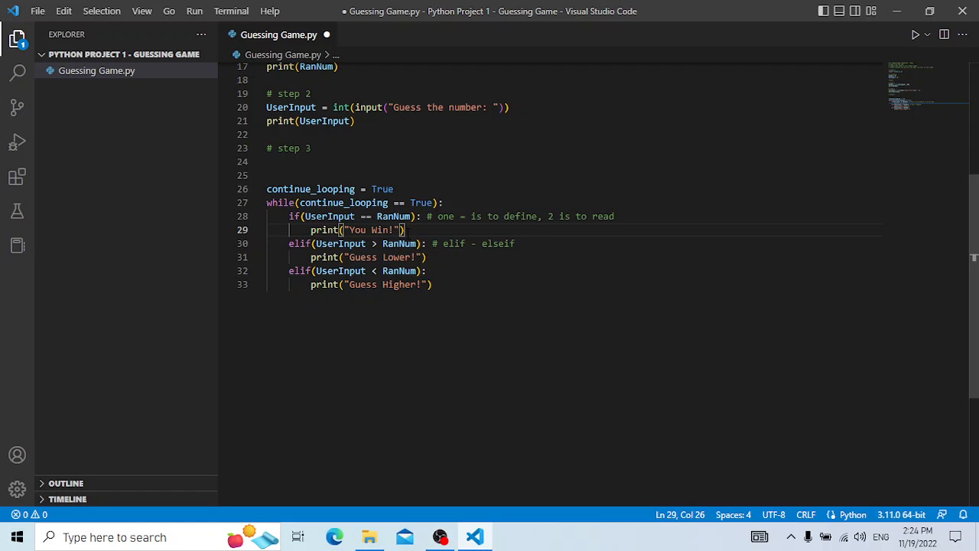
Add continue_looping = False after print("You Win!") and move to the top of the loop
{"action": "type", "text": "c"}
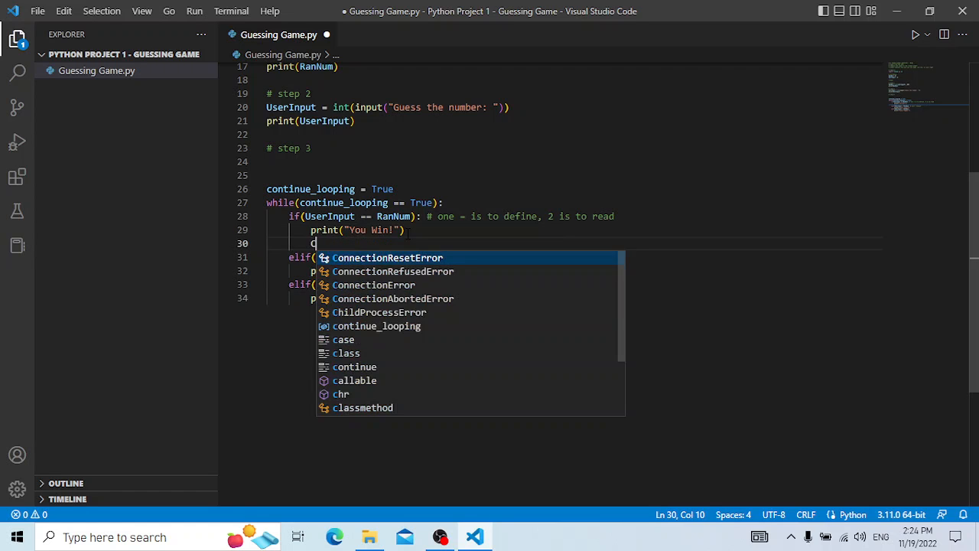
{"action": "type", "text": "ontinue_looping ="}
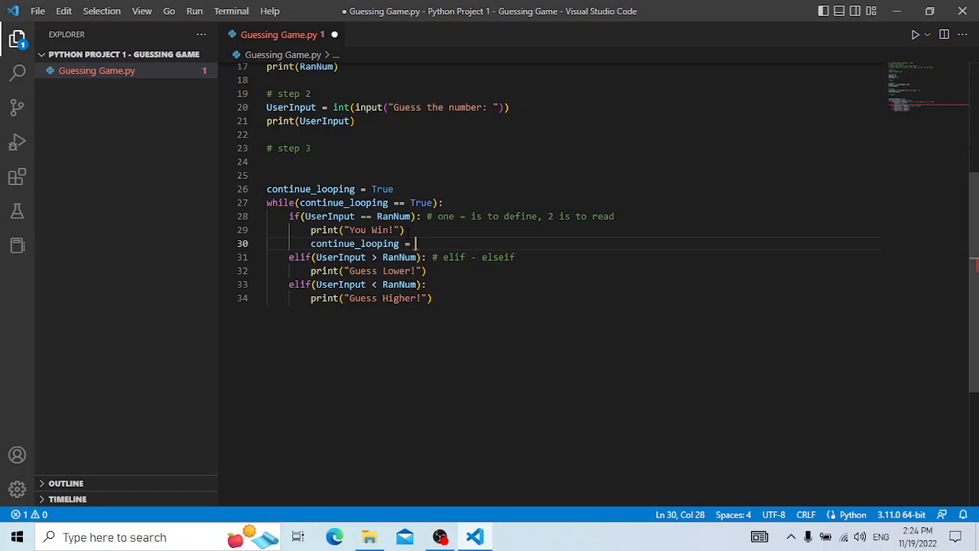
{"action": "type", "text": "false"}
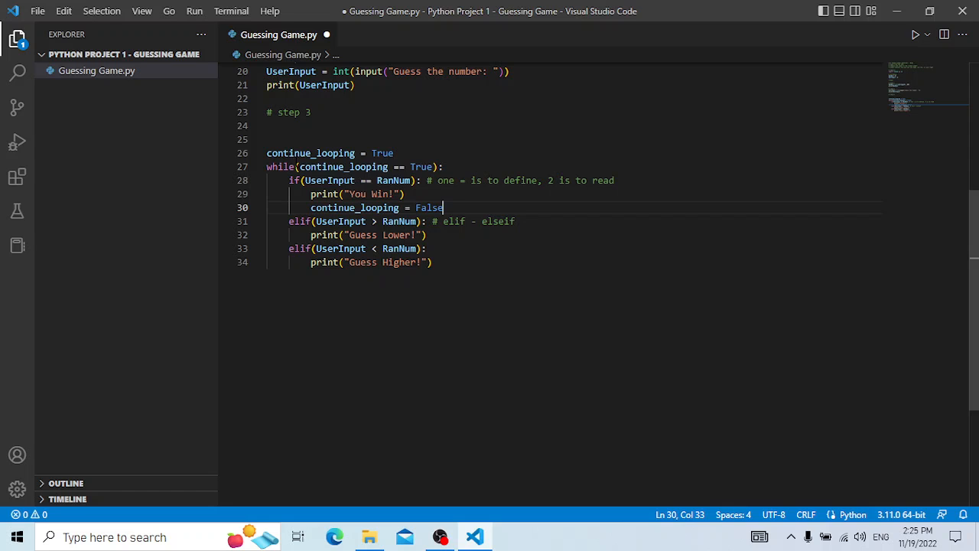
{"action": "left_click", "coordinate": [444, 167]}
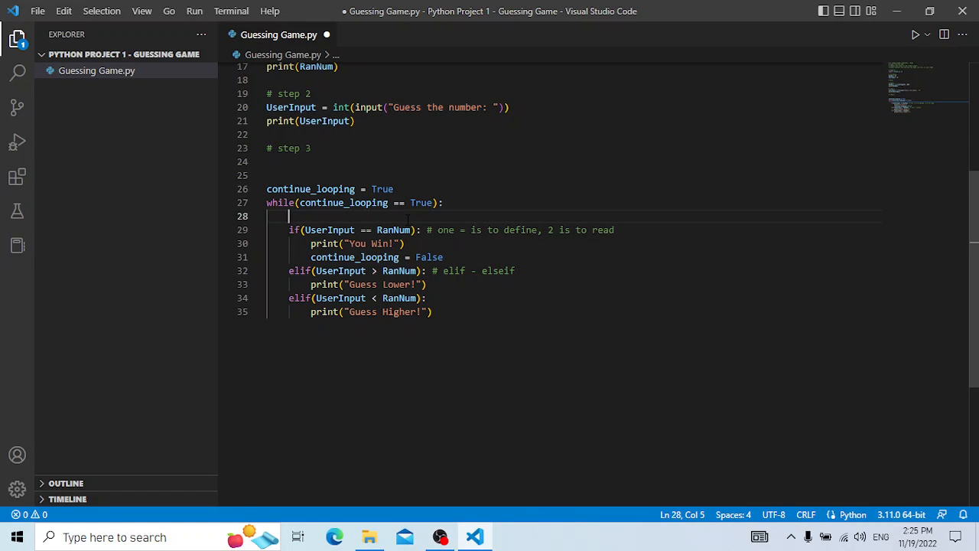
Start the loop with UserInput = int(input("Guess the number: ")) and keep continue_looping = False in the win branch
{"action": "type", "text": "UserInput = int(input(\"Guess the number: \"))"}
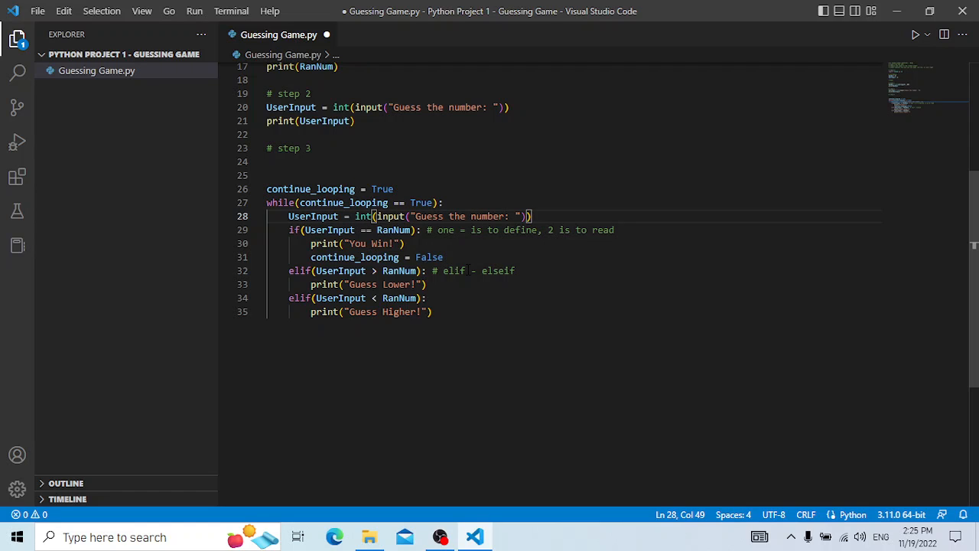
{"action": "mouse_move", "coordinate": [407, 160]}
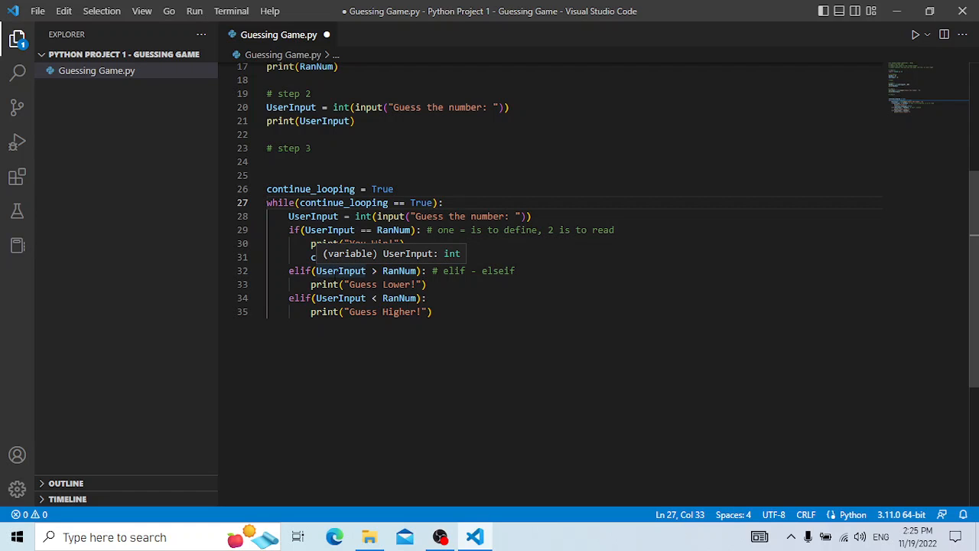
{"action": "type", "text": "continue_looping = False"}
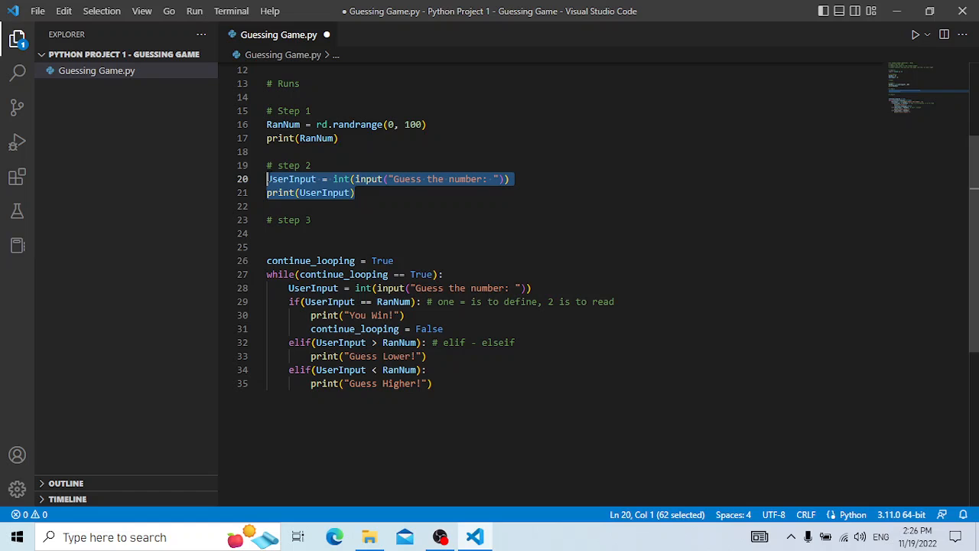
Comment out the old step 2 input/print lines and the print(RanNum) line with Ctrl+/
{"action": "key", "text": "ctrl+/"}
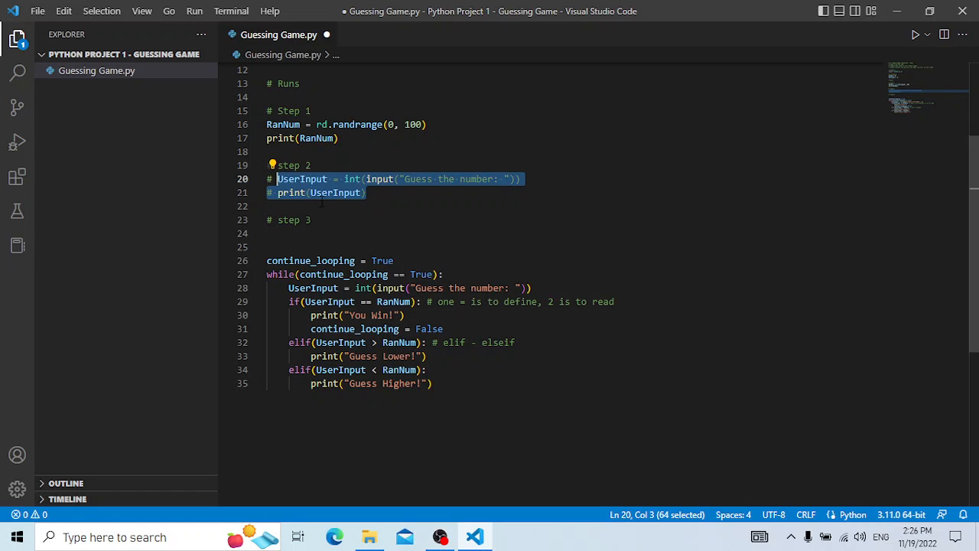
{"action": "left_click", "coordinate": [279, 137]}
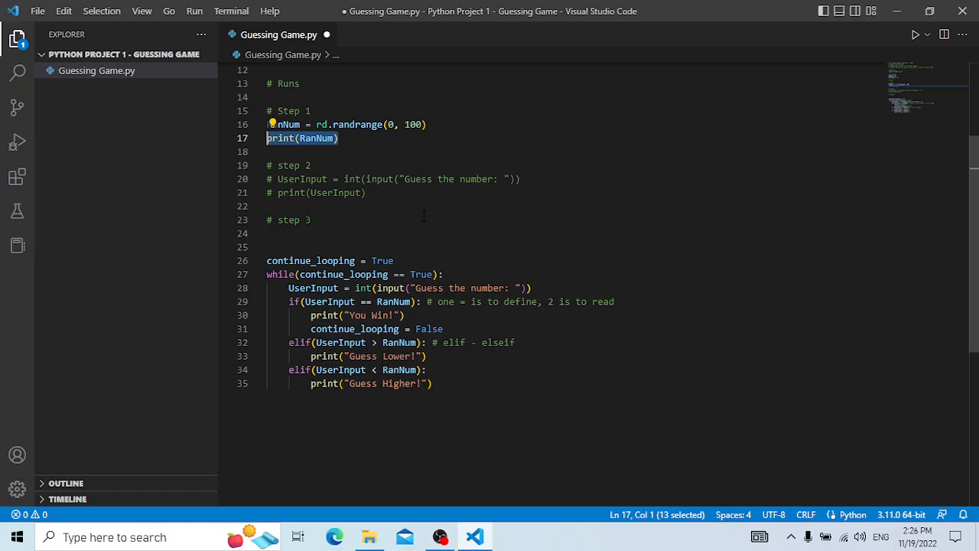
{"action": "key", "text": "ctrl+/"}
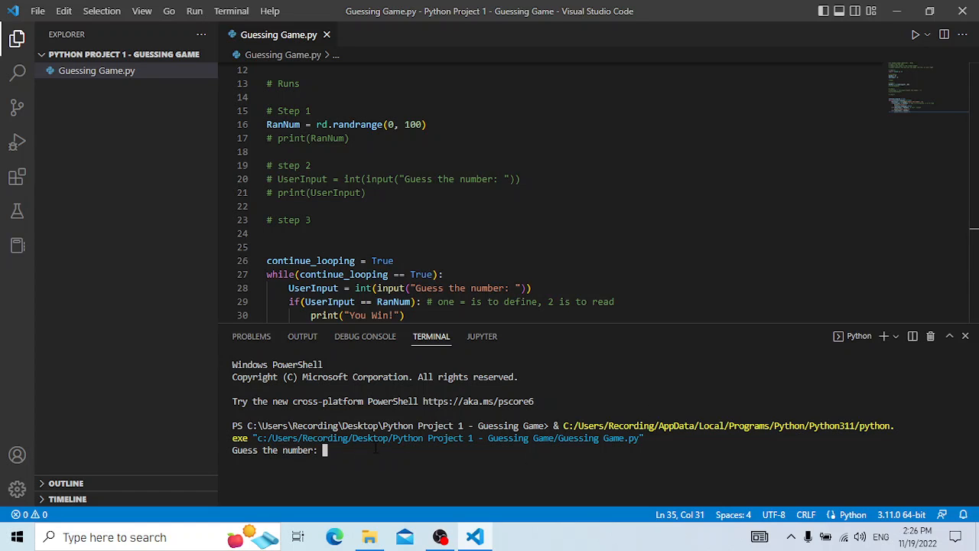
Run the game in the terminal, guessing 70, 50, 20 and 3 until it answers You Win!
{"action": "type", "text": "70"}
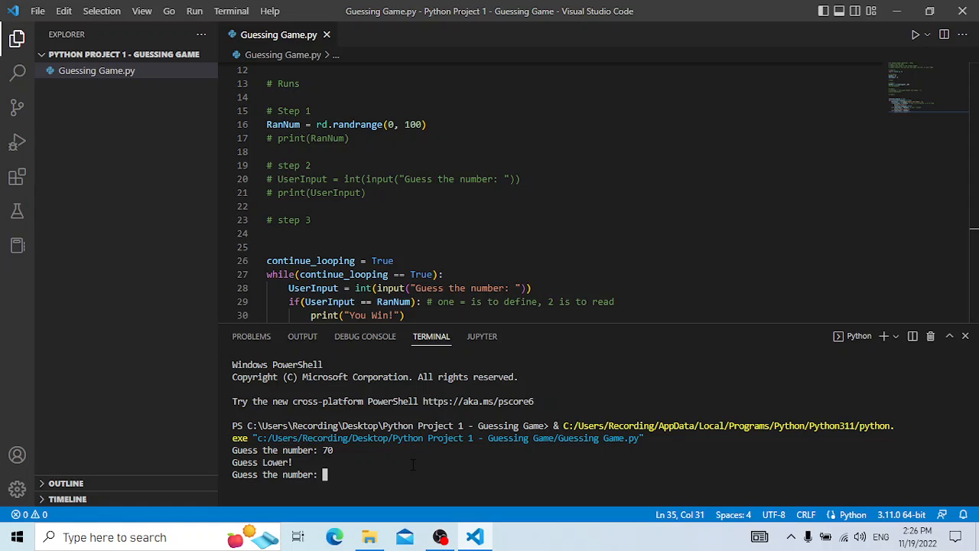
{"action": "type", "text": "50"}
{"action": "type", "text": "20"}
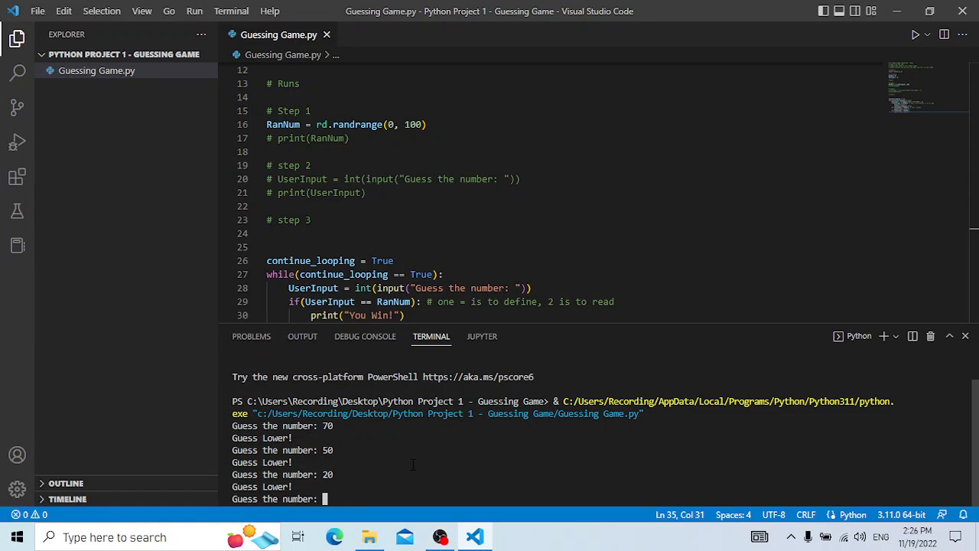
{"action": "type", "text": "3"}
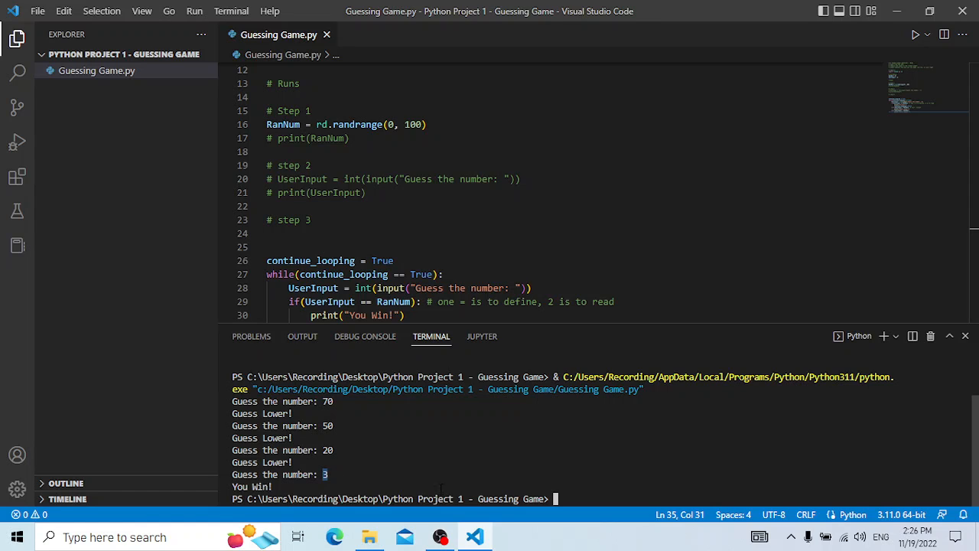
{"action": "double_click", "coordinate": [252, 486]}
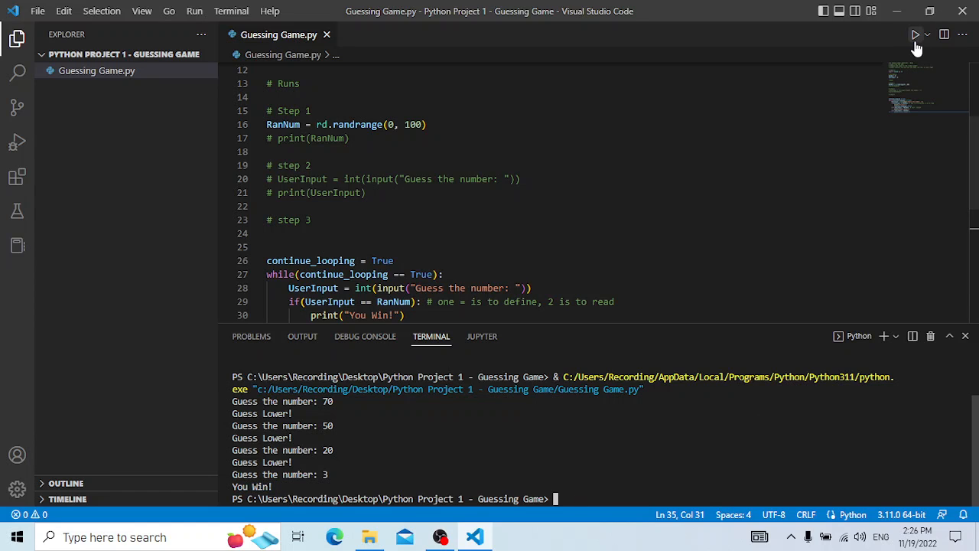
Run the game again, narrowing guesses 60, 90, 70, 80, 89, 85, 87 to win at 86
{"action": "left_click", "coordinate": [916, 35]}
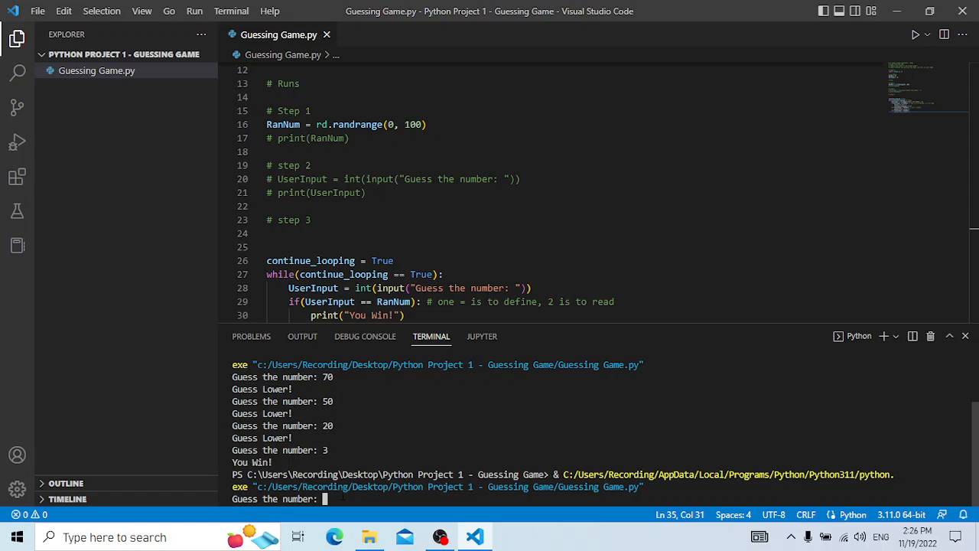
{"action": "type", "text": "60"}
{"action": "type", "text": "90"}
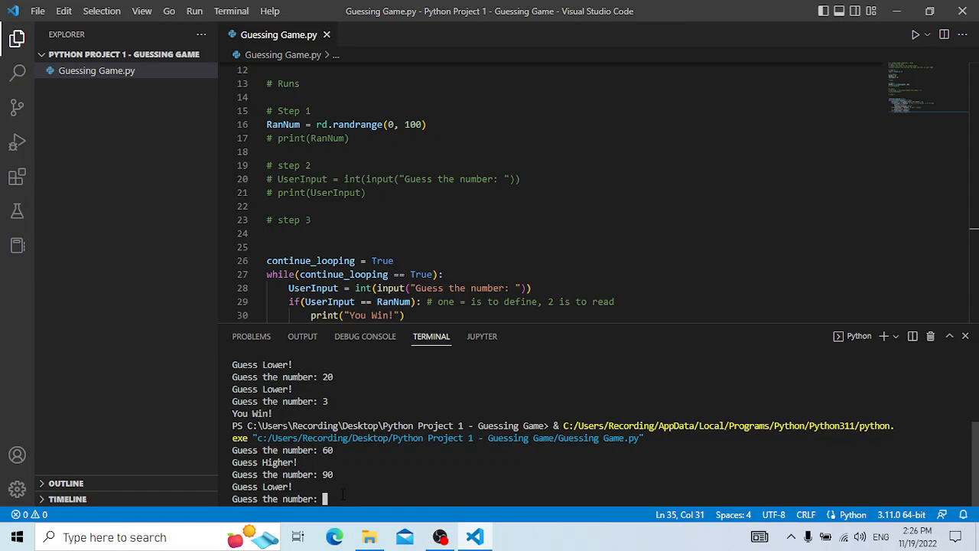
{"action": "type", "text": "70"}
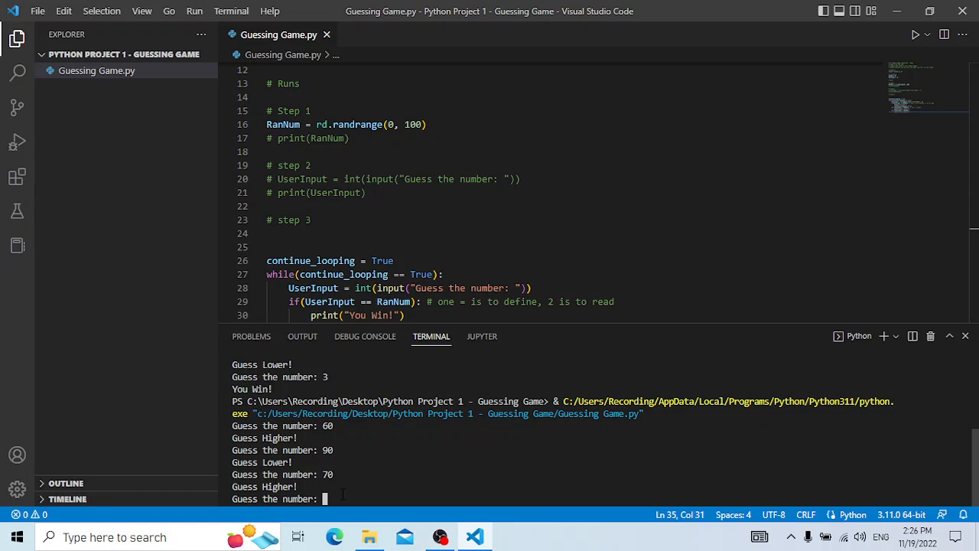
{"action": "type", "text": "80"}
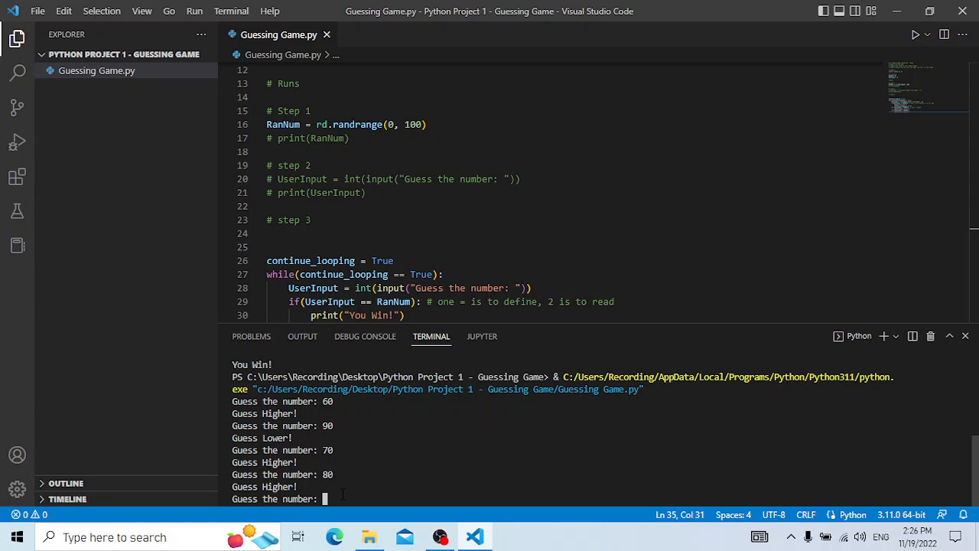
{"action": "type", "text": "89"}
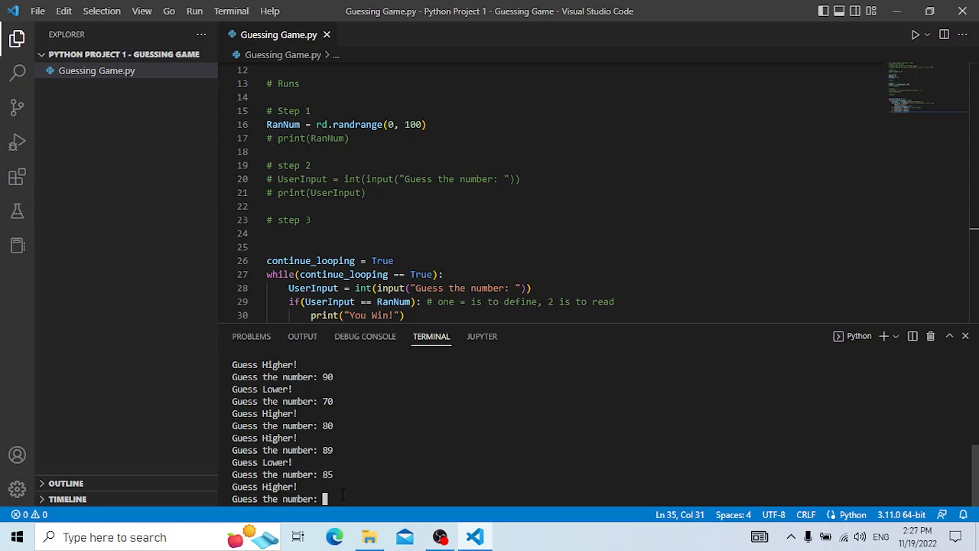
{"action": "type", "text": "87"}
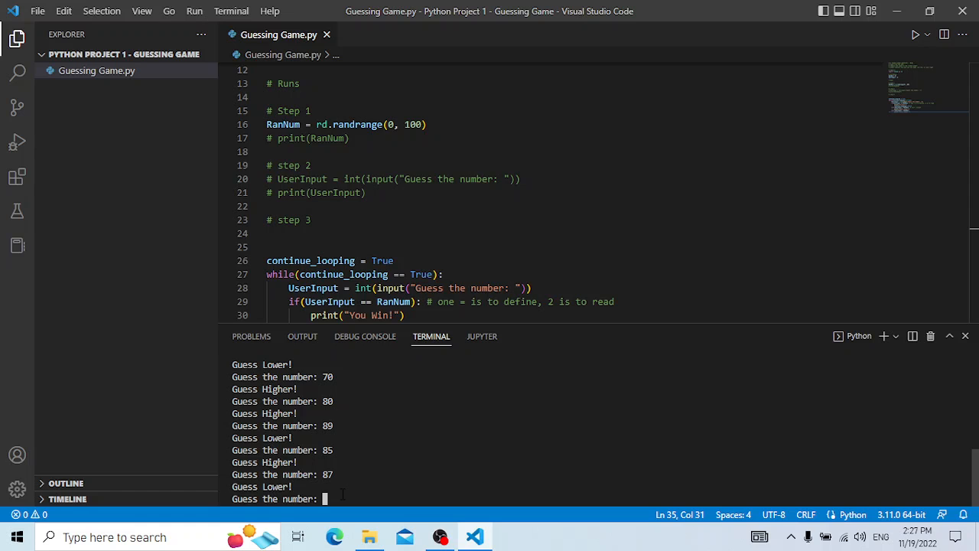
{"action": "type", "text": "86"}
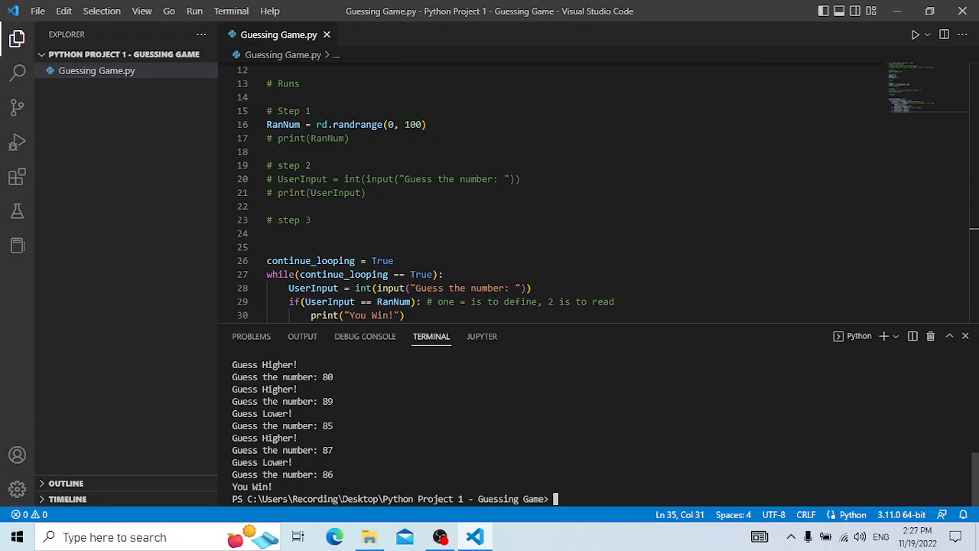